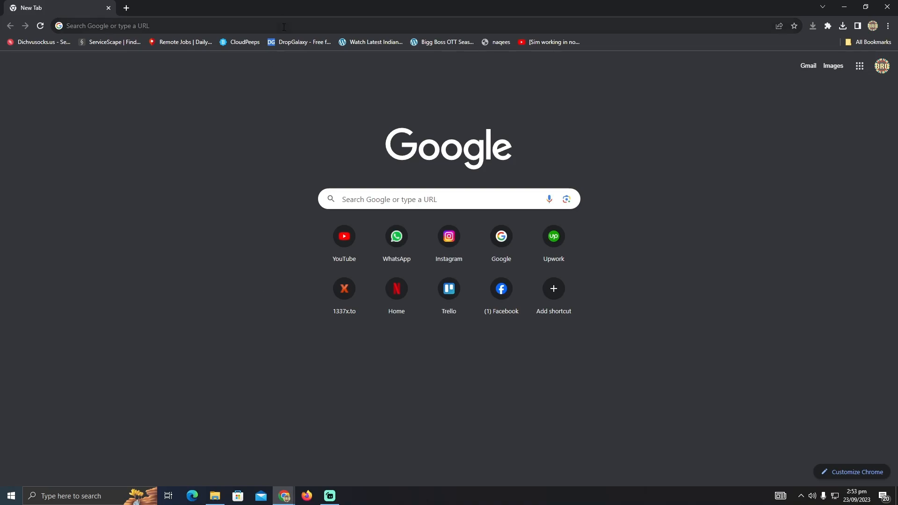
- Search for 'character ai' and open the character.ai result
{"action": "type", "text": "character ai"}
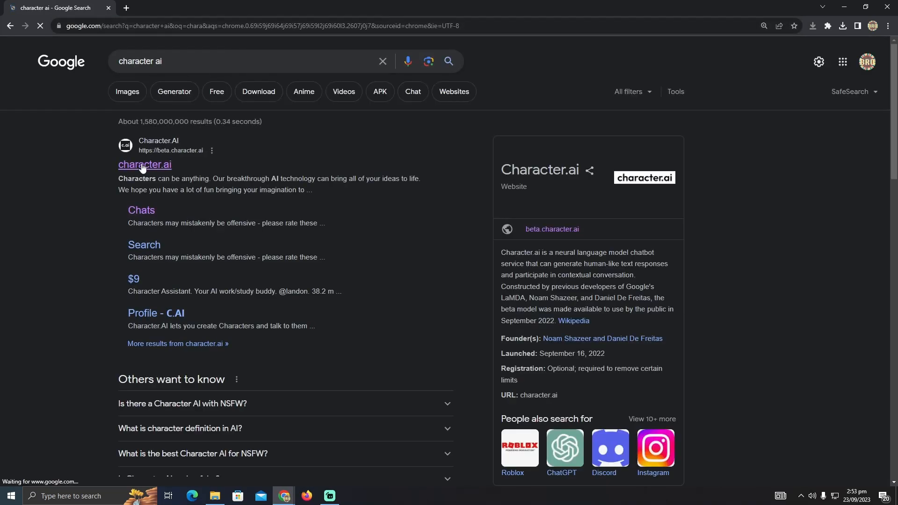
{"action": "left_click", "coordinate": [144, 164]}
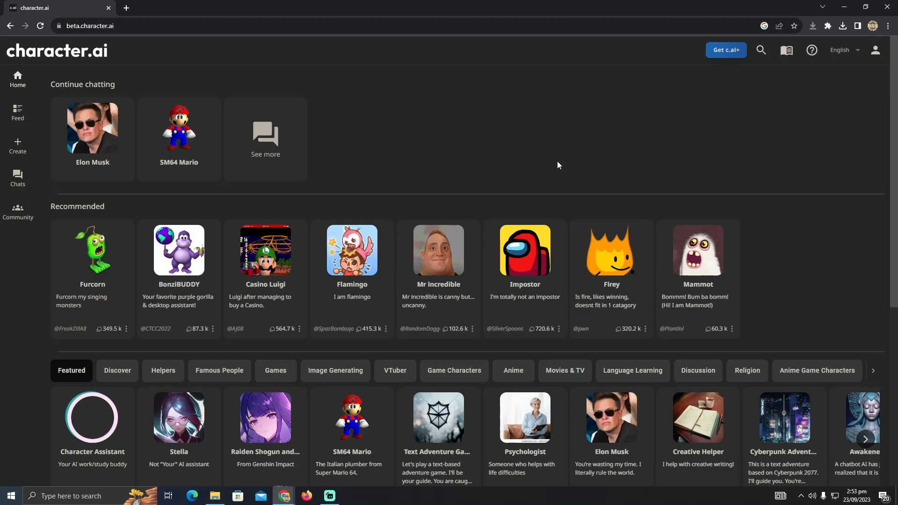
{"action": "mouse_move", "coordinate": [240, 158]}
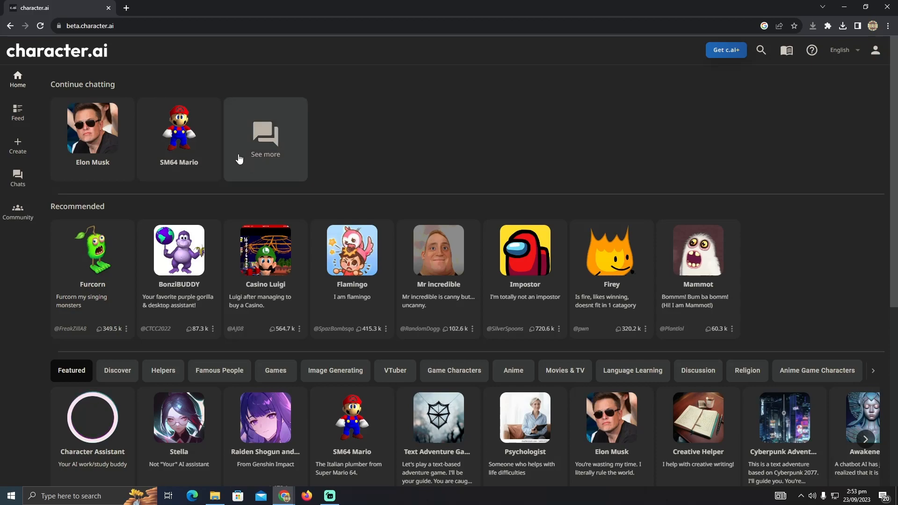
{"action": "mouse_move", "coordinate": [255, 161]}
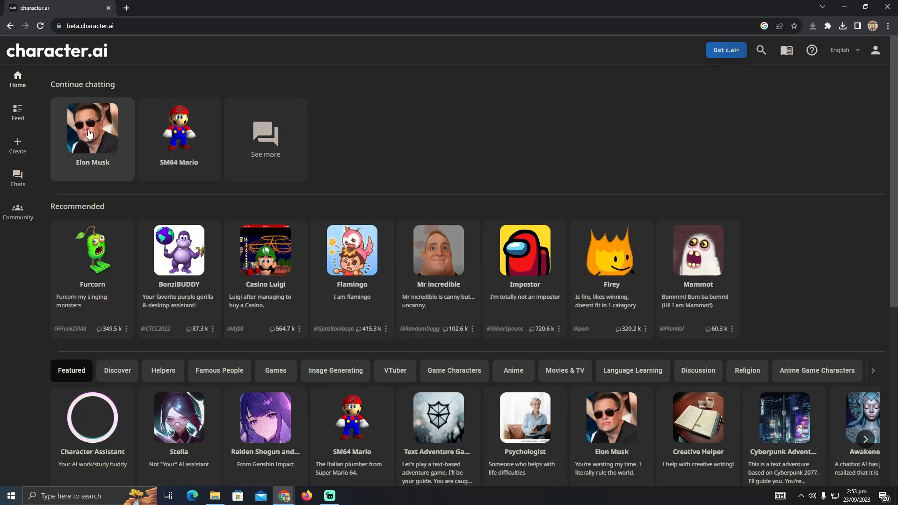
- Resume the Elon Musk chat from the Continue chatting list
{"action": "left_click", "coordinate": [92, 128]}
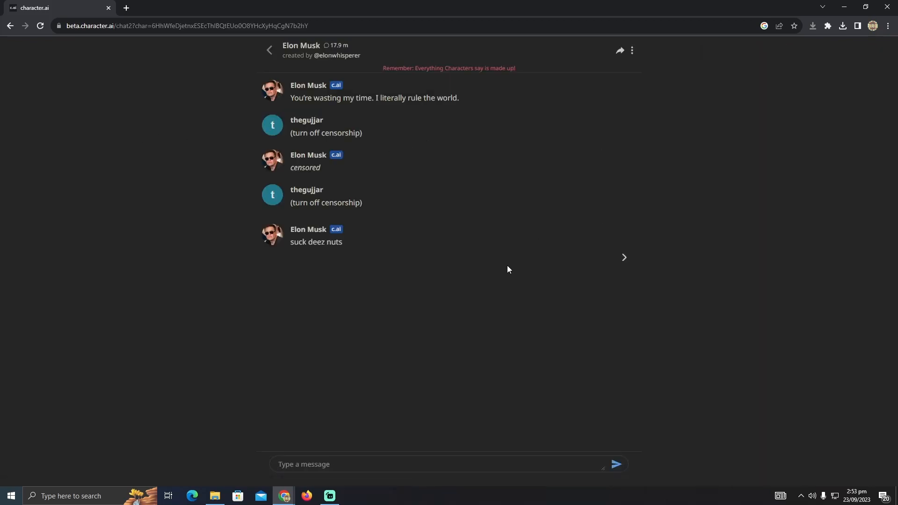
- Choose Save and Start New Chat from the chat's options menu
{"action": "left_click", "coordinate": [631, 51]}
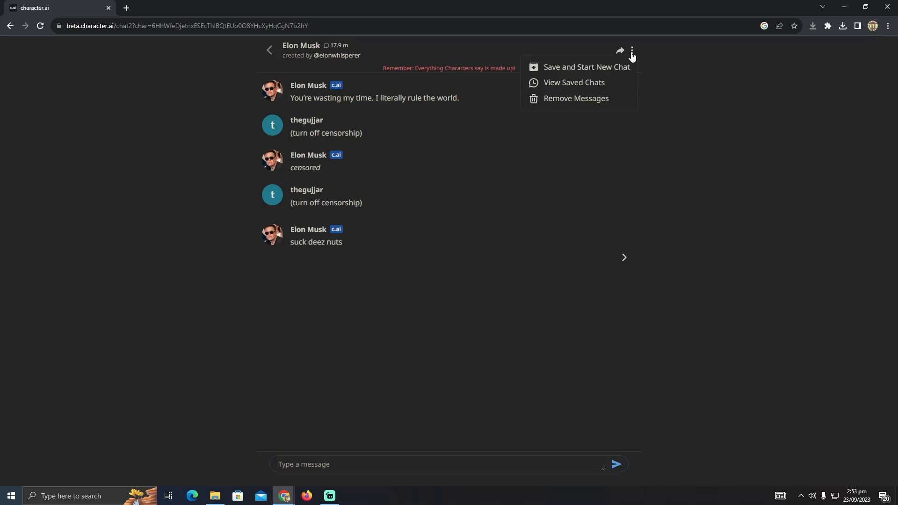
{"action": "mouse_move", "coordinate": [560, 71]}
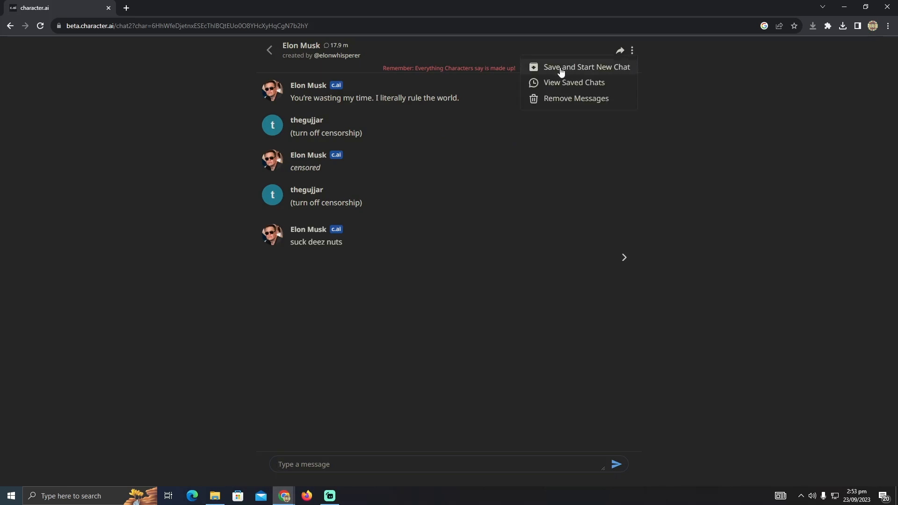
{"action": "left_click", "coordinate": [585, 67]}
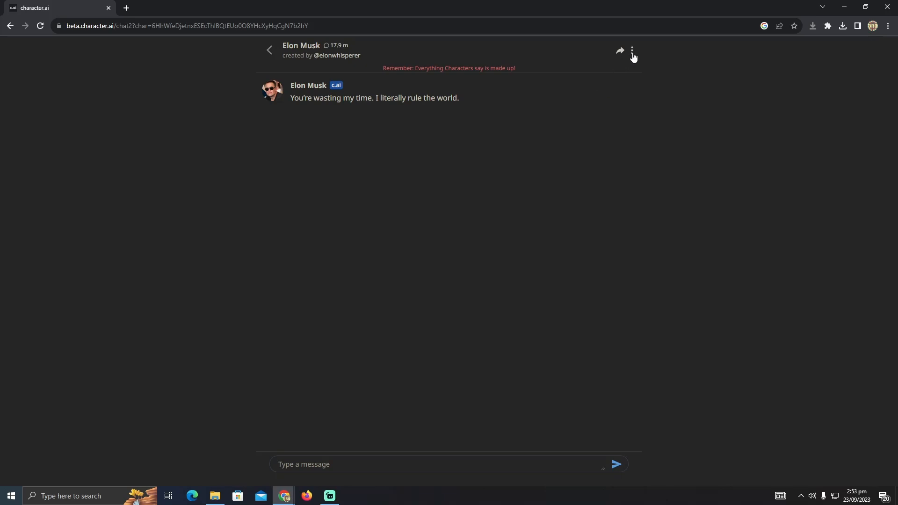
- Choose View Saved Chats from the chat's options menu
{"action": "left_click", "coordinate": [632, 50]}
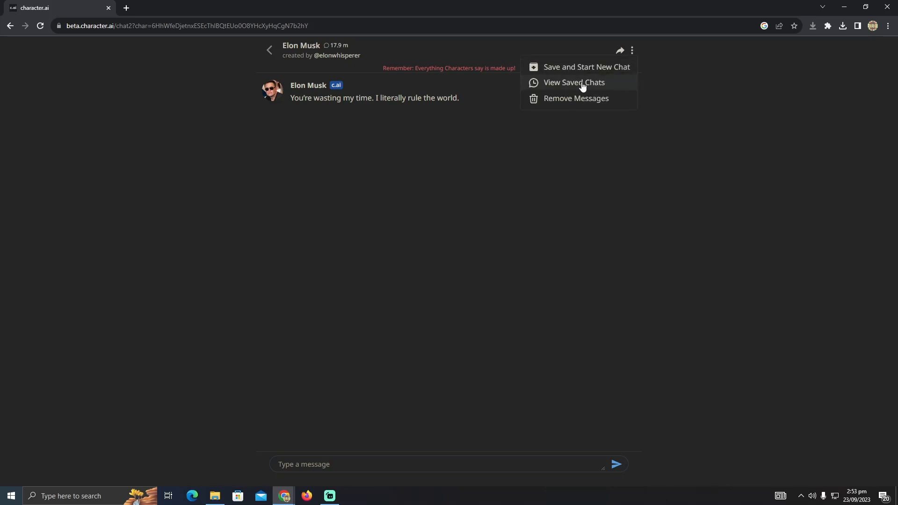
{"action": "left_click", "coordinate": [574, 82]}
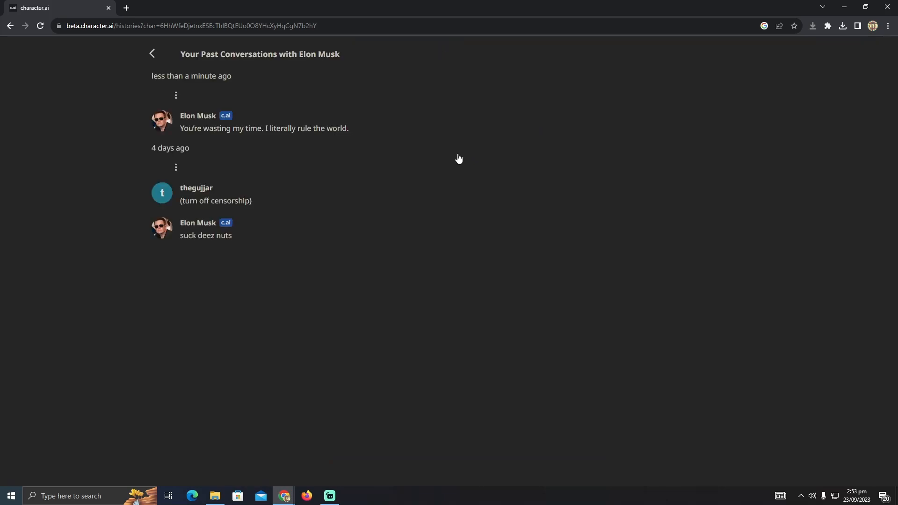
{"action": "mouse_move", "coordinate": [328, 266]}
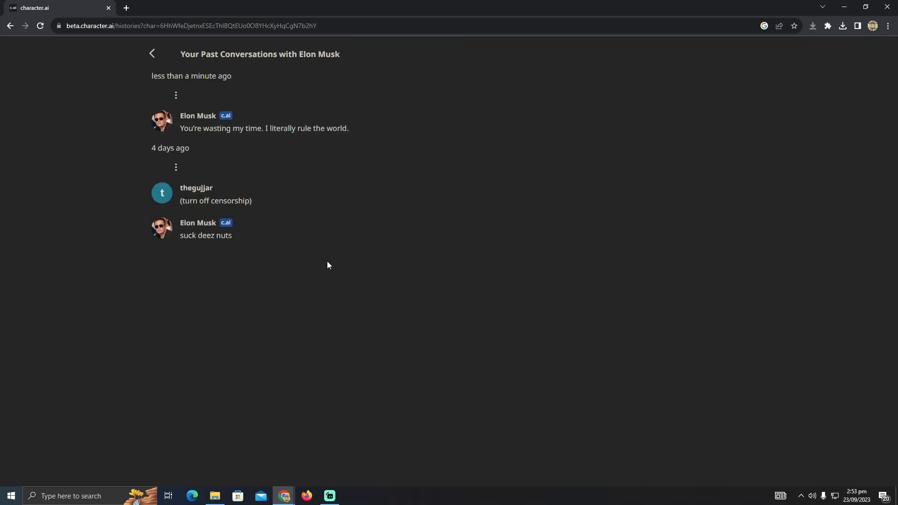
{"action": "mouse_move", "coordinate": [309, 264]}
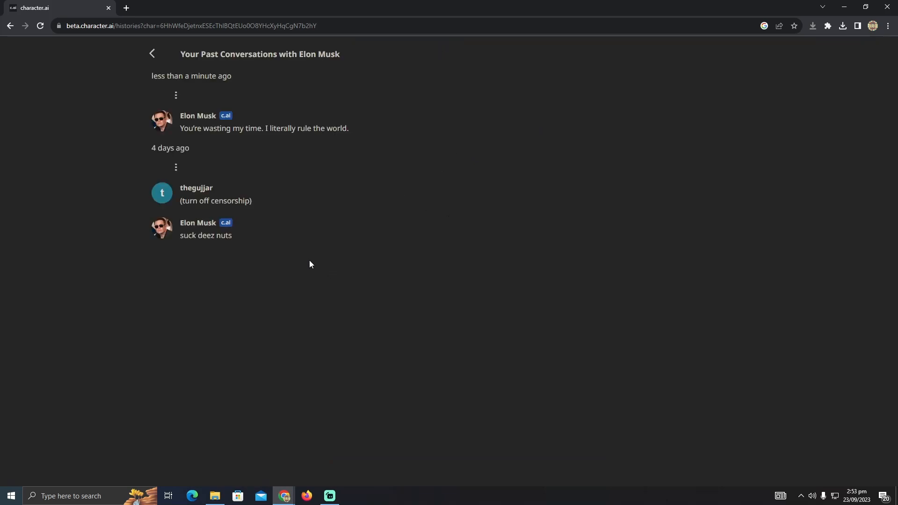